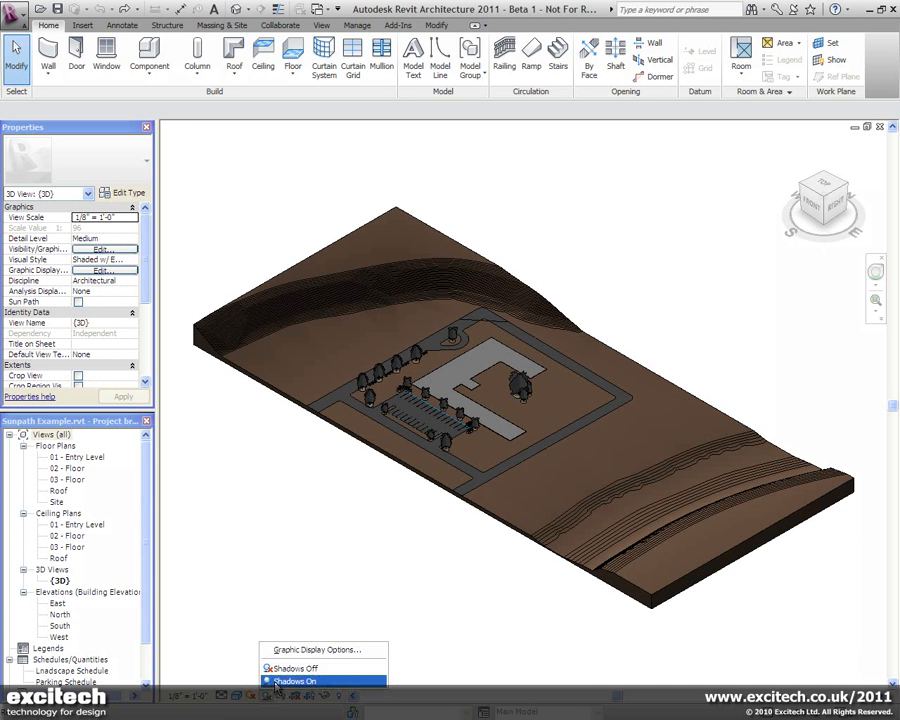
Turn on Shadows and the Sun Path in the 3D site view, sun shown at 15:30
click(296, 668)
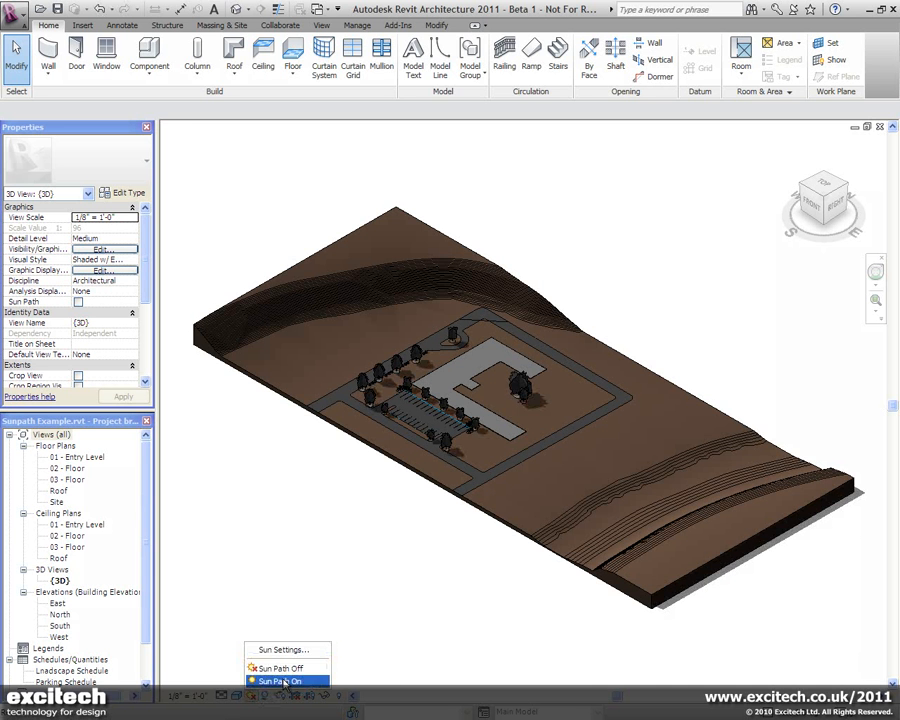
click(284, 680)
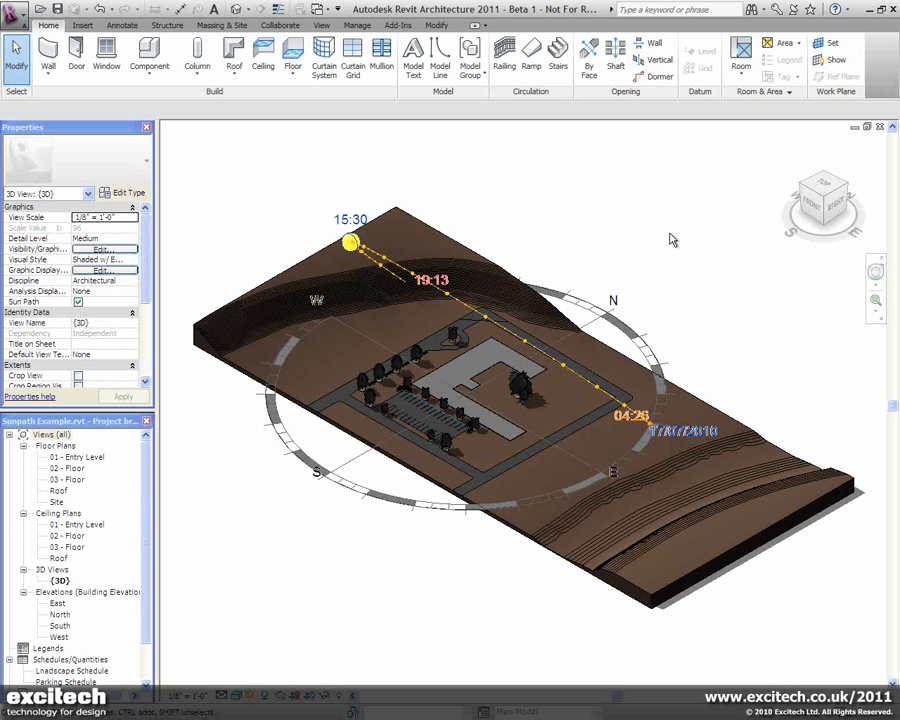
right_click(672, 240)
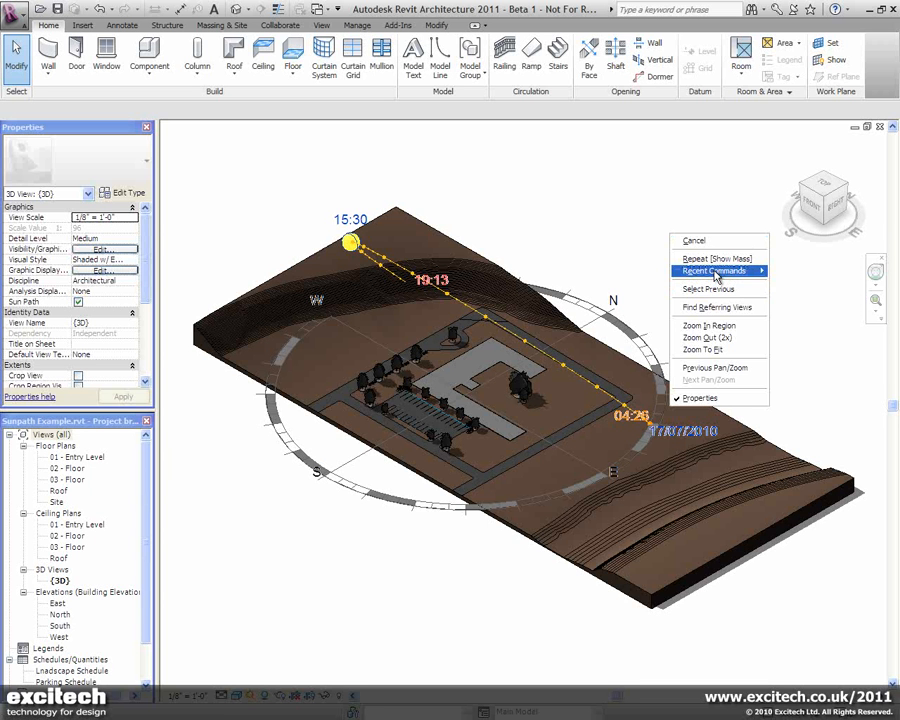
mouse_move(712, 270)
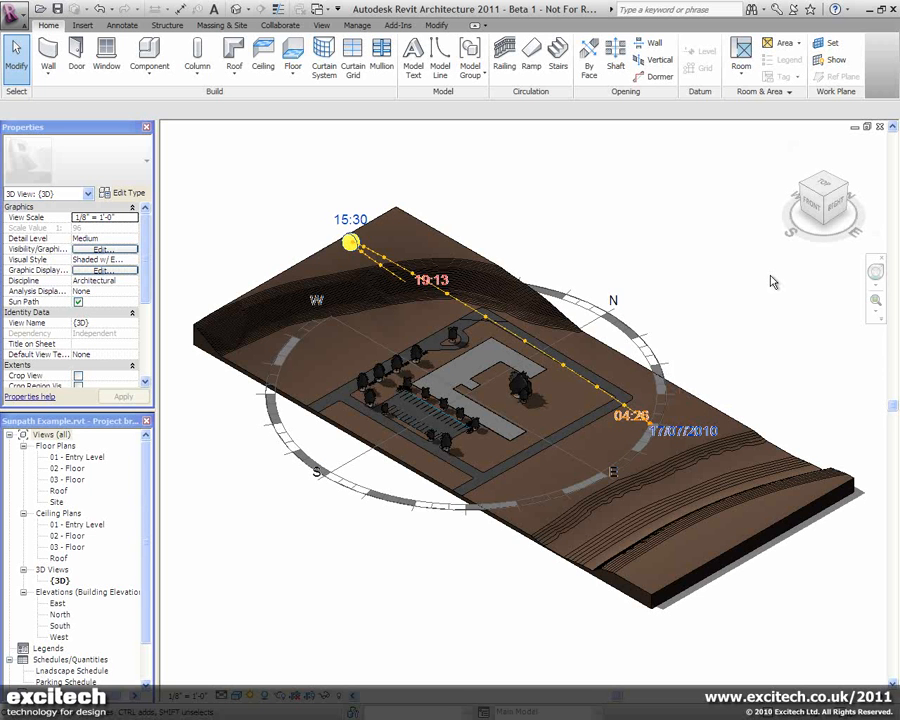
Show the purple L-shaped building mass on the site via Recent Commands > Show Mass
right_click(772, 300)
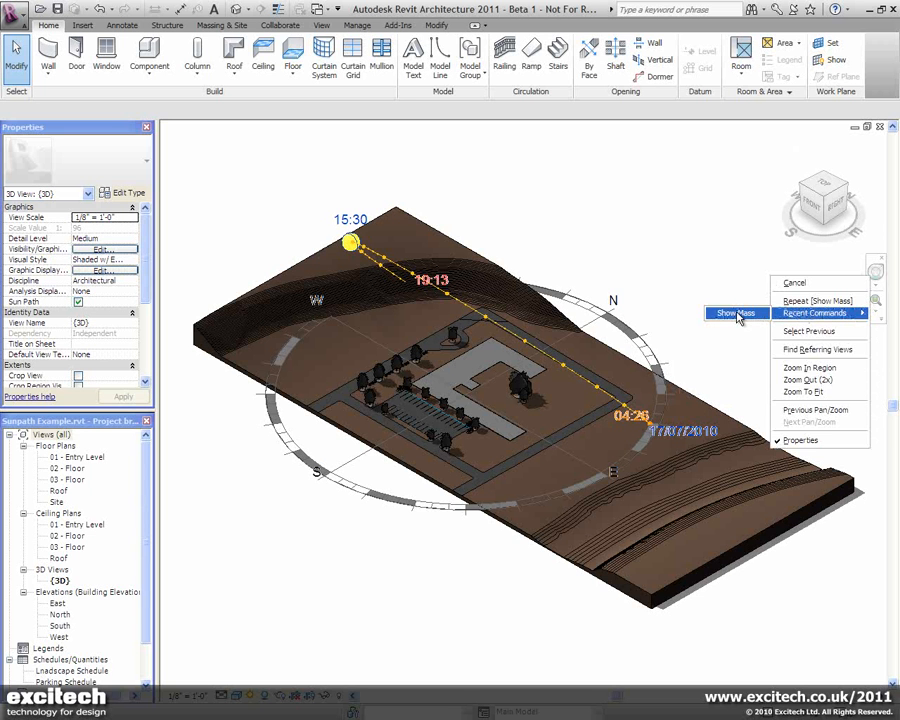
click(736, 312)
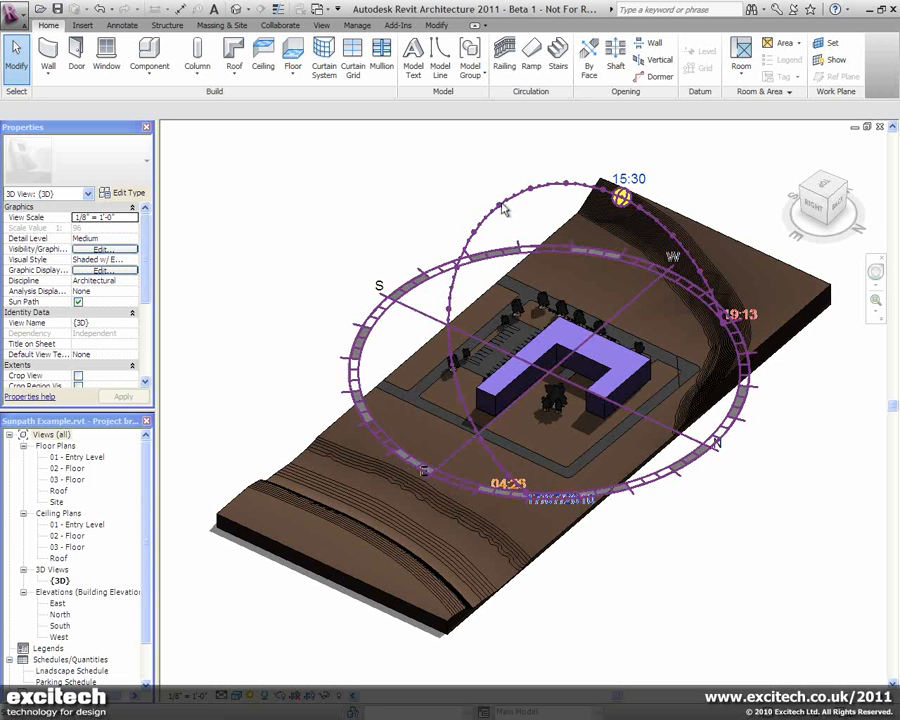
Change the sun path's date from the calendar so sunrise reads 06:12
click(620, 198)
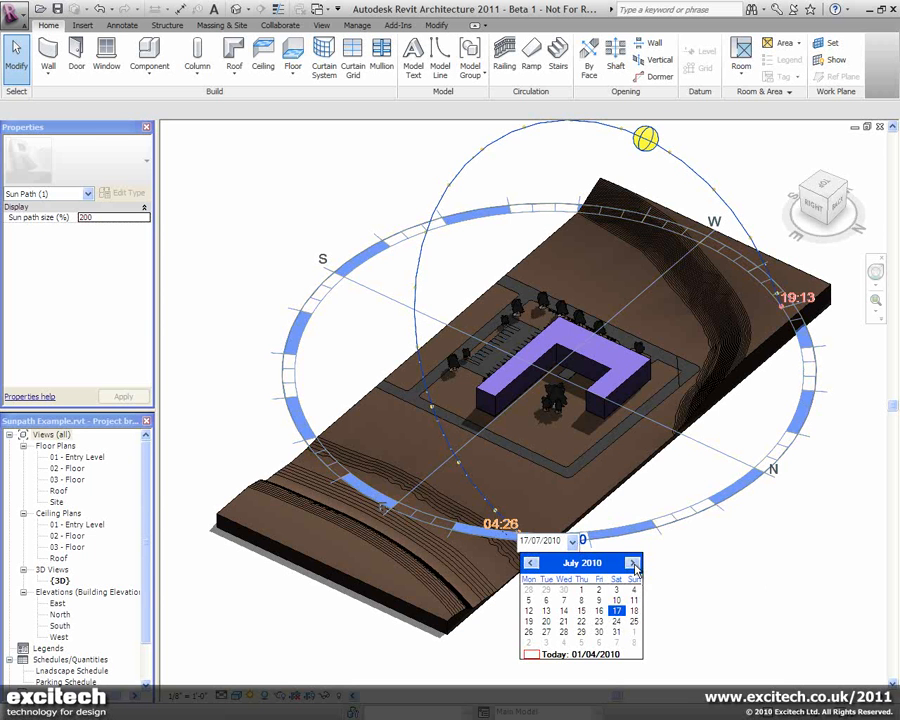
click(532, 564)
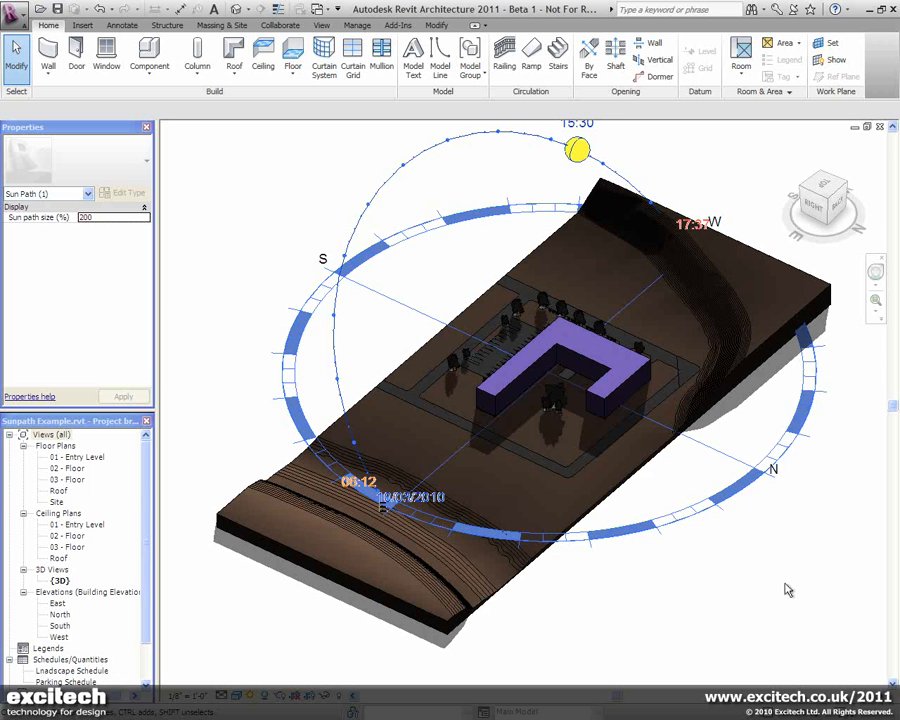
Drag the sun along its arc from about 15:30 to 17:00 for long late-afternoon shadows
drag(578, 152, 528, 184)
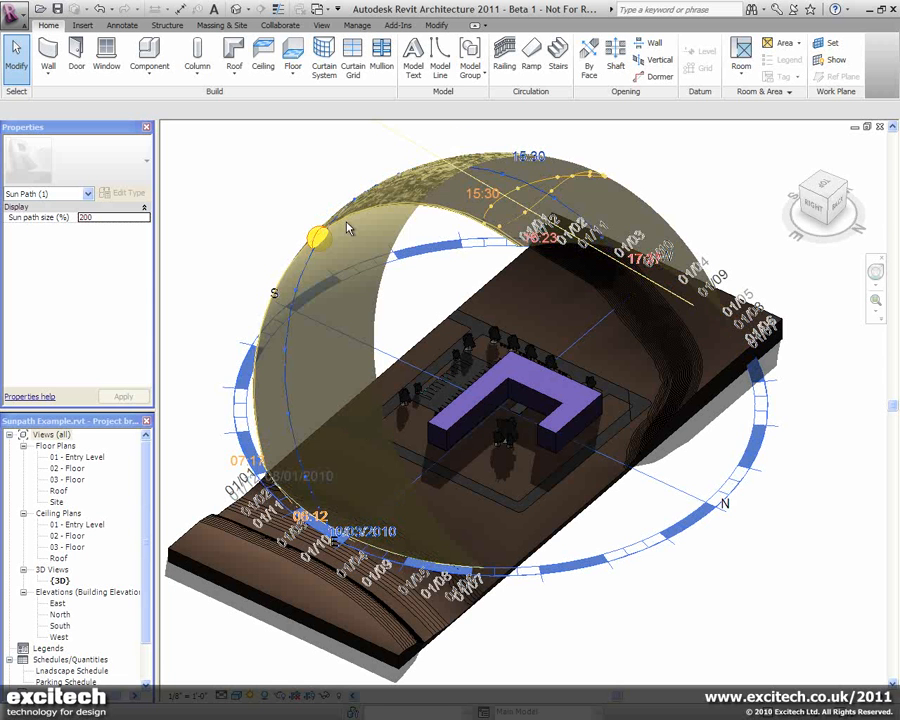
drag(318, 236, 482, 222)
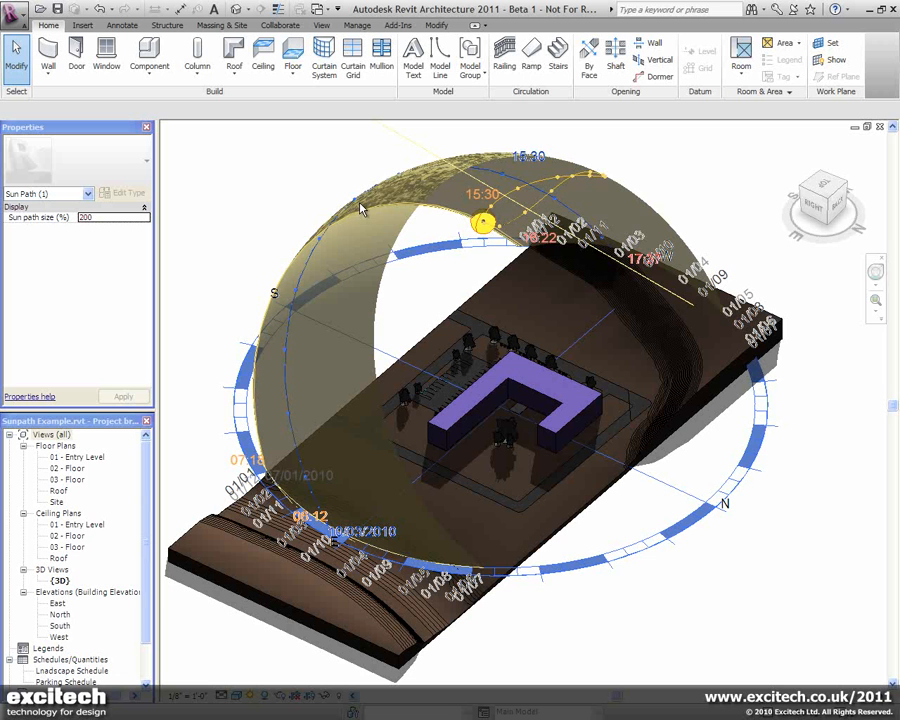
drag(482, 222, 552, 198)
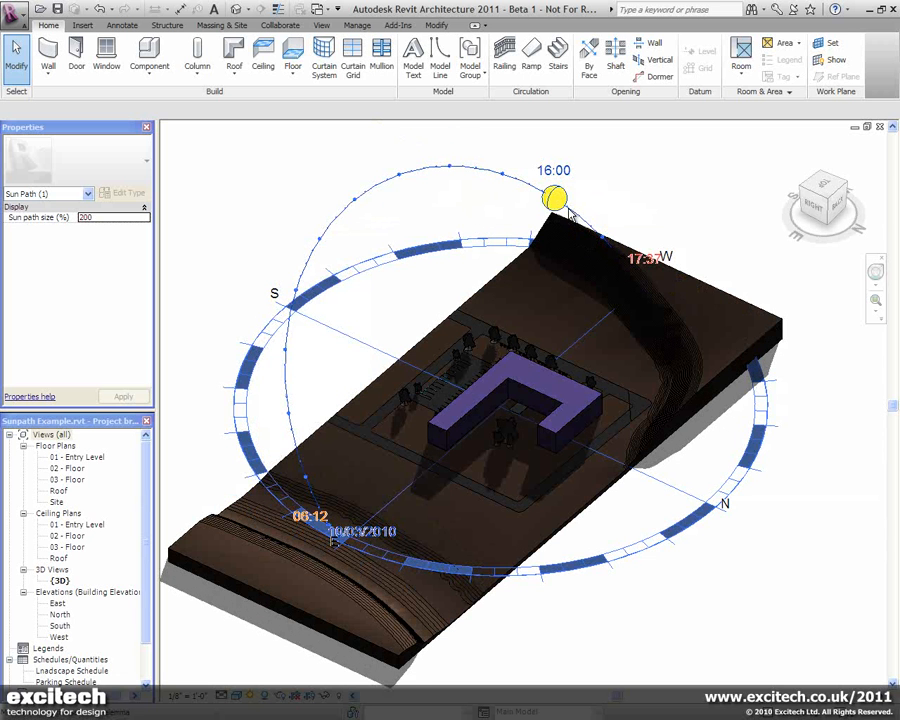
drag(554, 198, 604, 236)
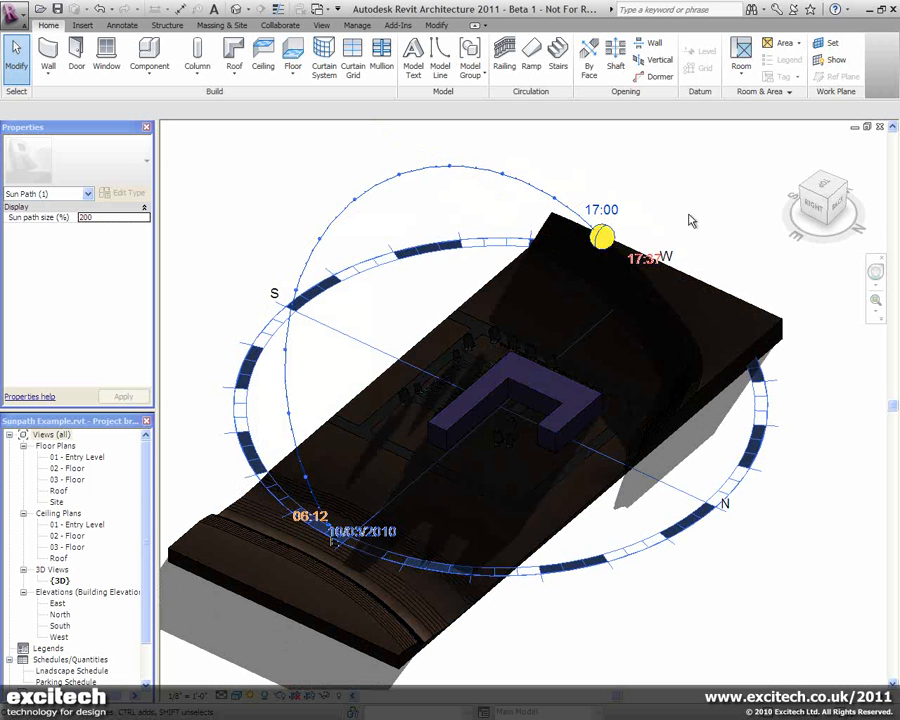